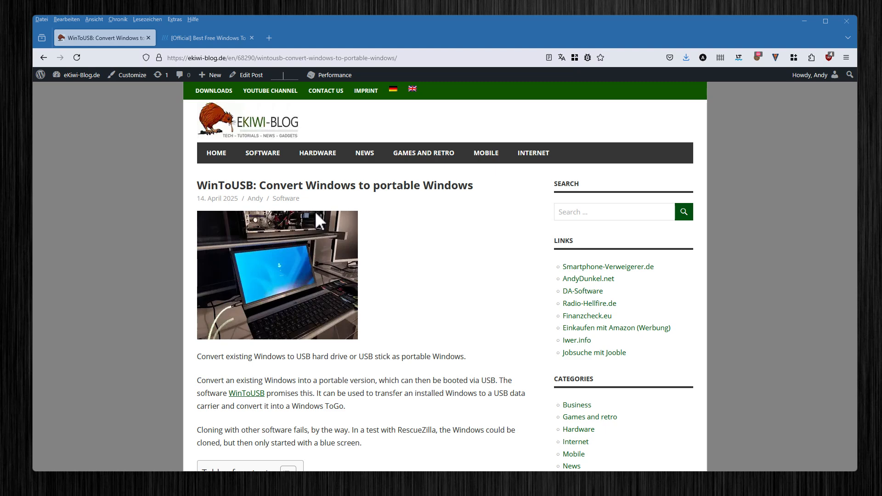
mouse_move(259, 231)
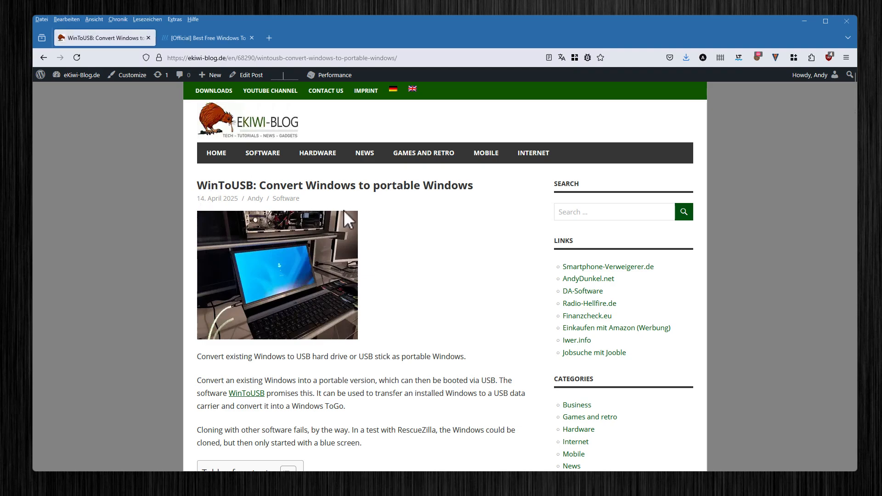
- Bring up the official easyuefi.com WinToUSB product page in the second Firefox tab
scroll("down", 3)
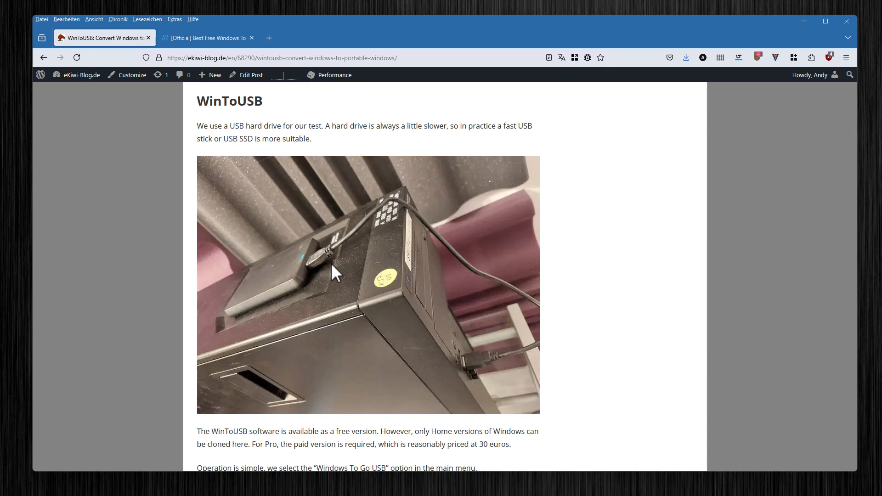
mouse_move(304, 234)
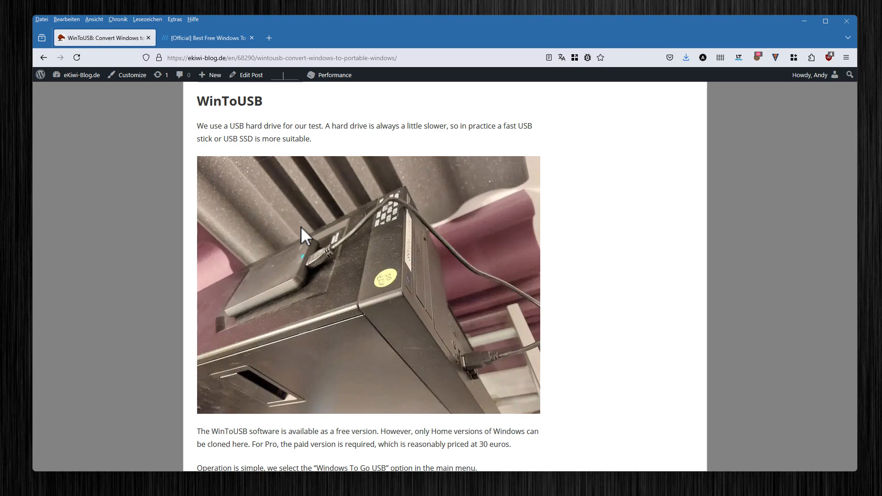
mouse_move(199, 184)
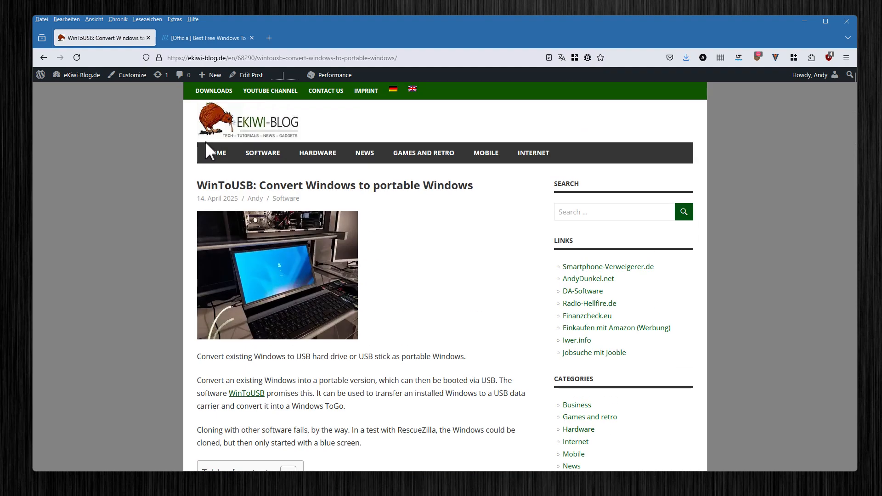
left_click(206, 38)
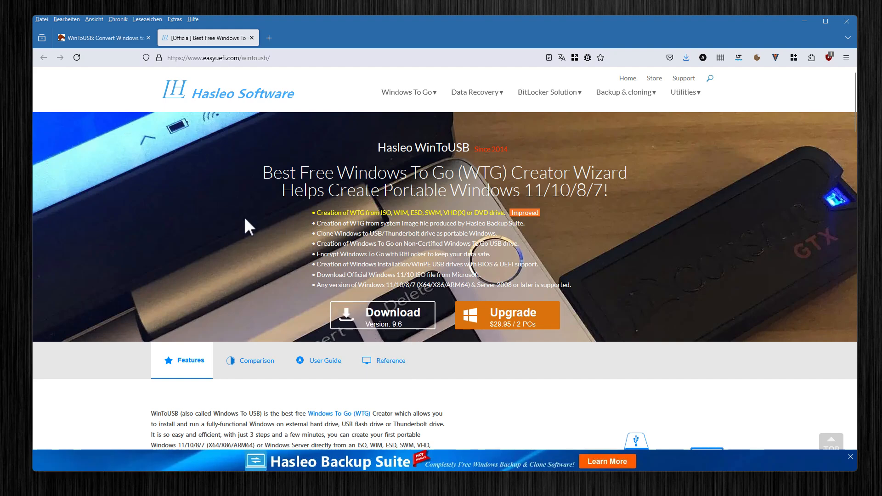
mouse_move(406, 287)
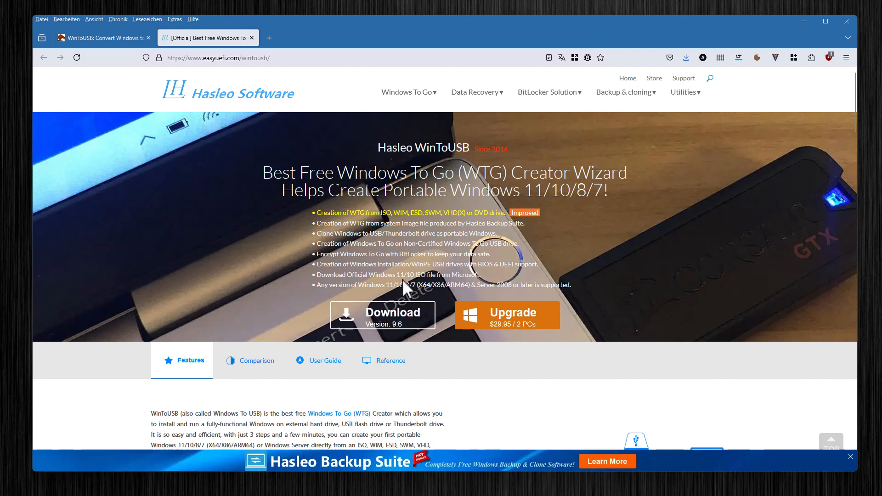
mouse_move(507, 315)
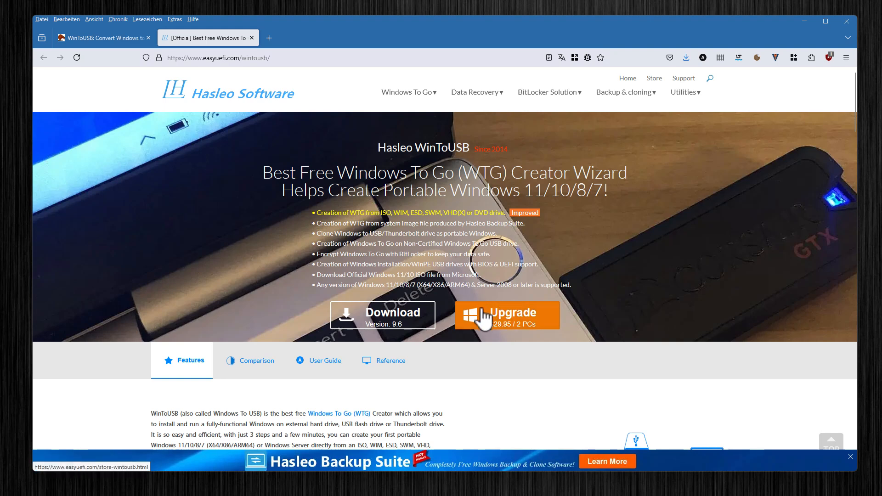
mouse_move(442, 301)
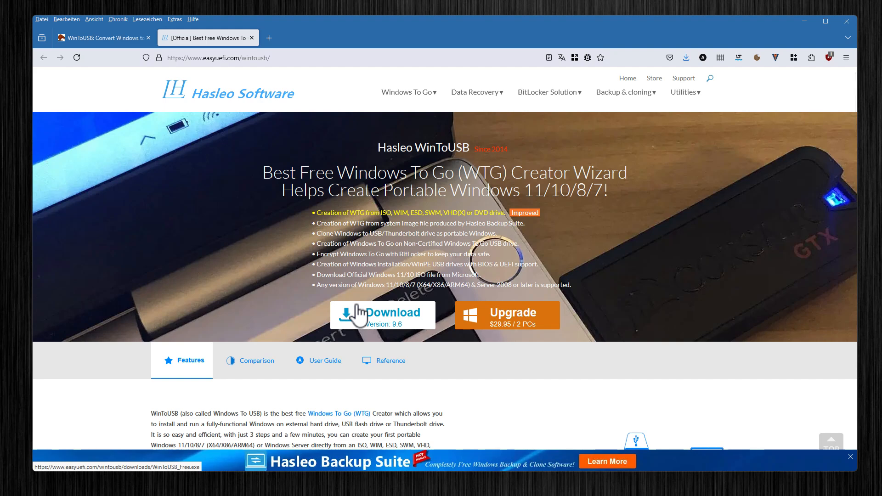
mouse_move(506, 324)
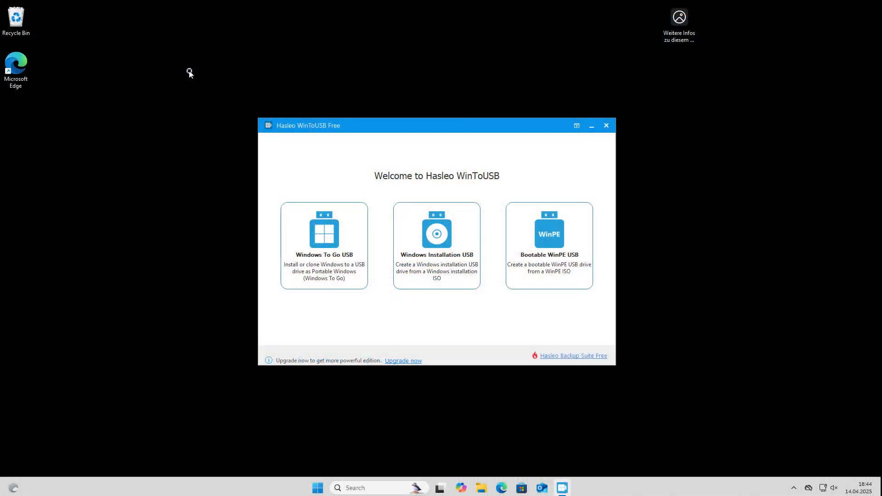
mouse_move(230, 125)
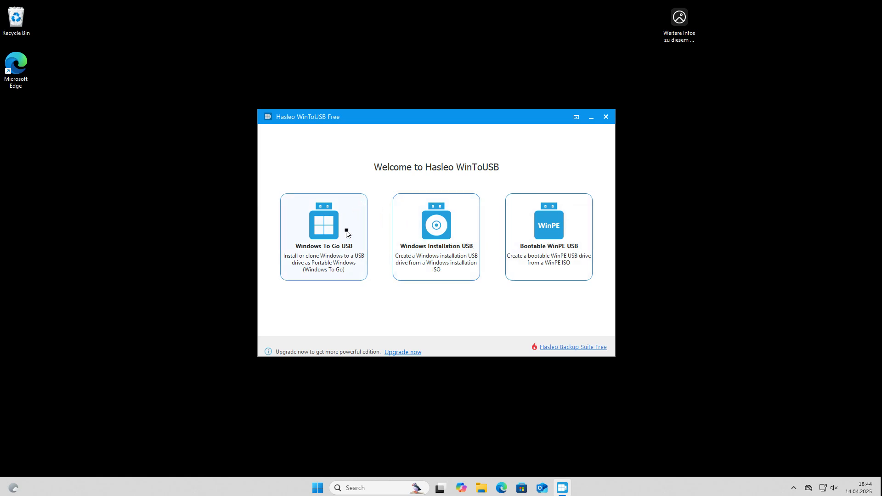
- Start the Windows To Go USB wizard from the welcome screen
left_click(322, 236)
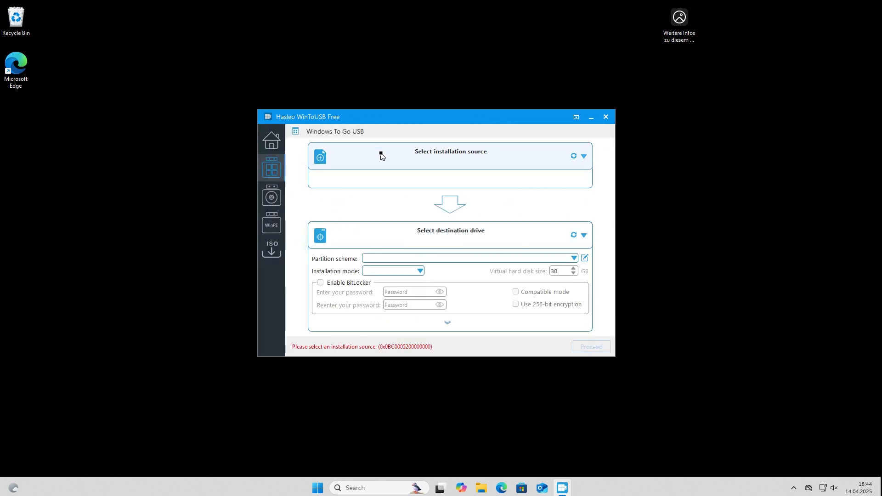
- Set Current Windows OS as source and Disk 1: TOSHIBA External USB 3.0 as destination
left_click(583, 156)
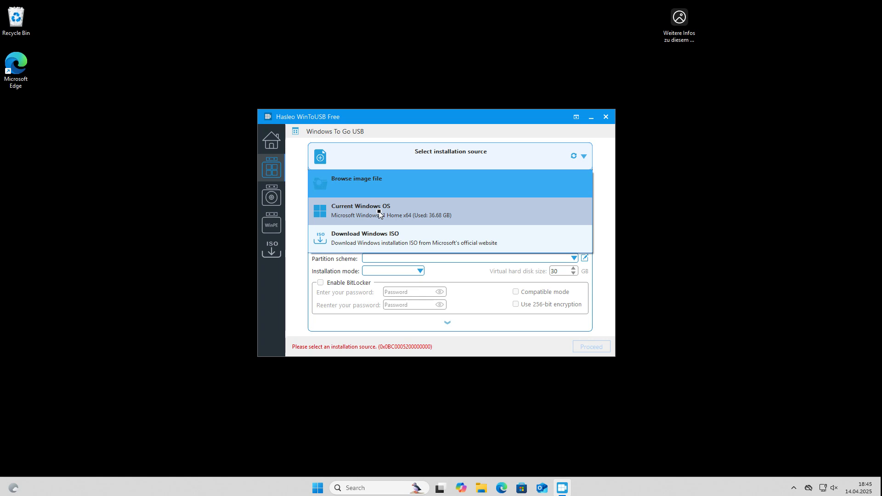
left_click(360, 211)
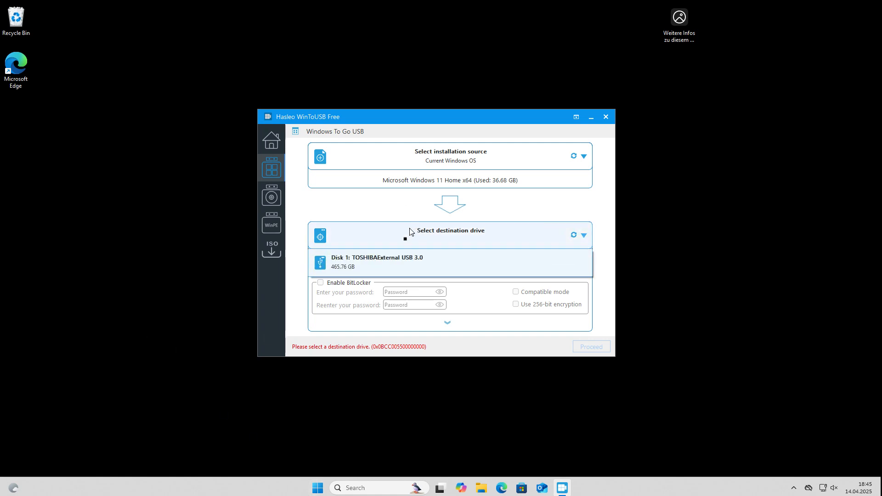
left_click(376, 261)
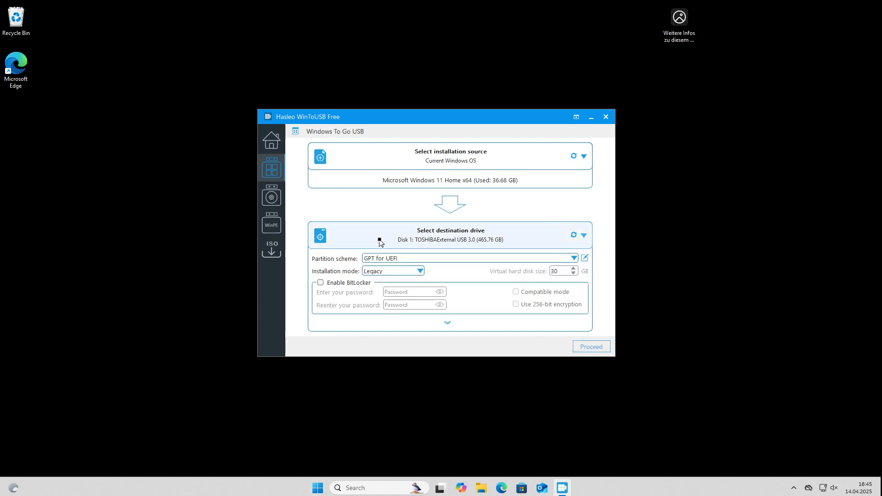
mouse_move(447, 239)
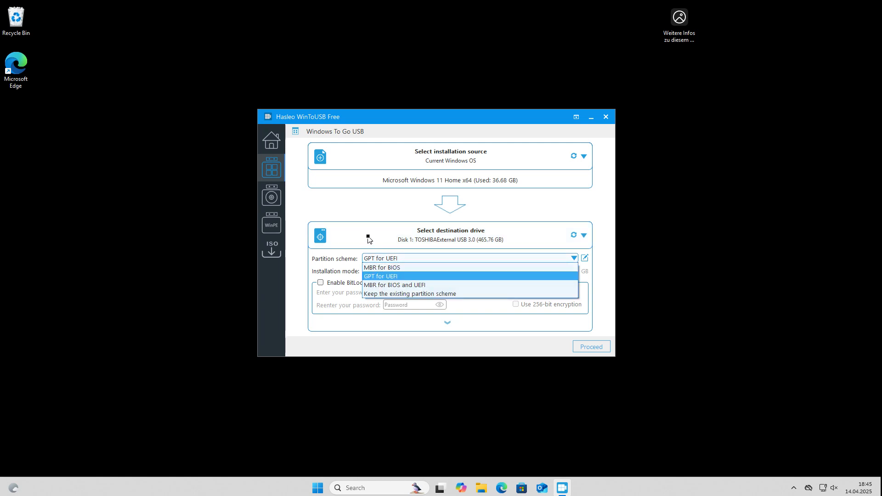
mouse_move(382, 267)
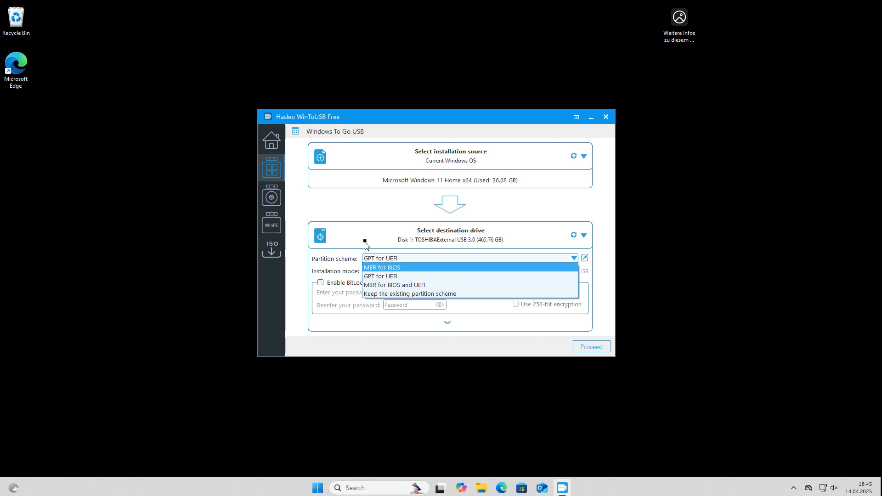
mouse_move(410, 293)
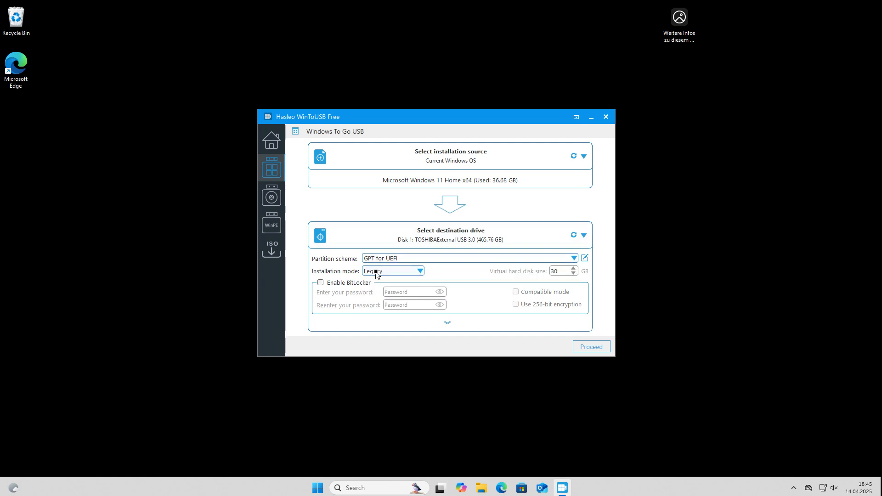
left_click(392, 271)
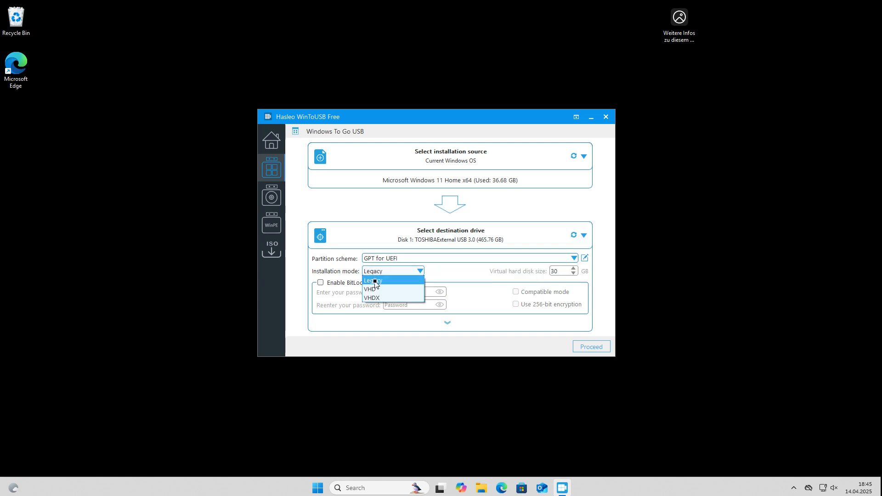
mouse_move(371, 298)
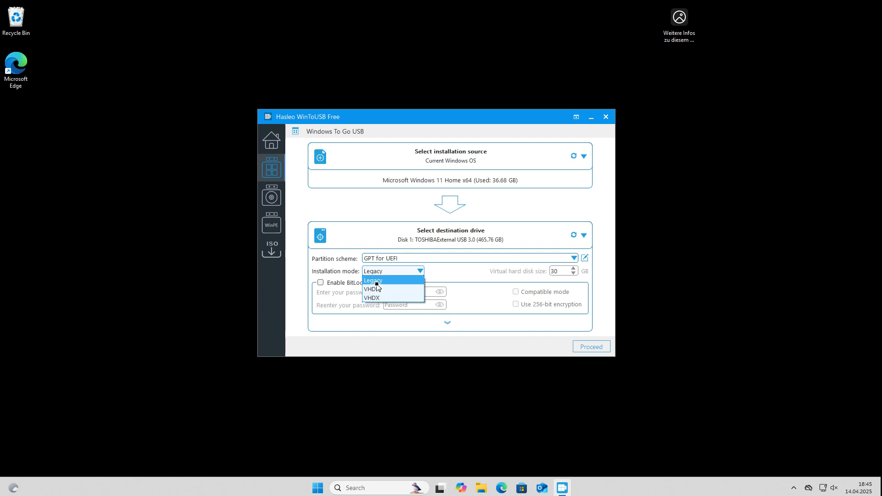
left_click(373, 279)
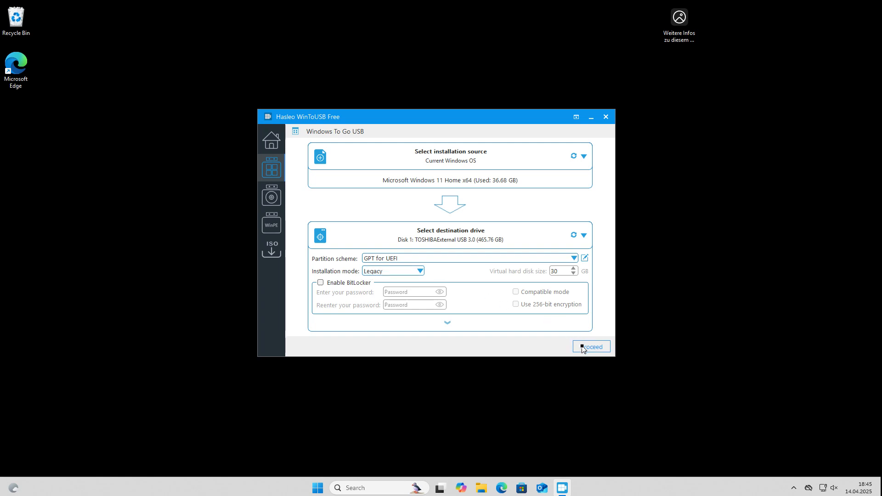
- Proceed with creation and confirm formatting the TOSHIBA USB disk
left_click(591, 346)
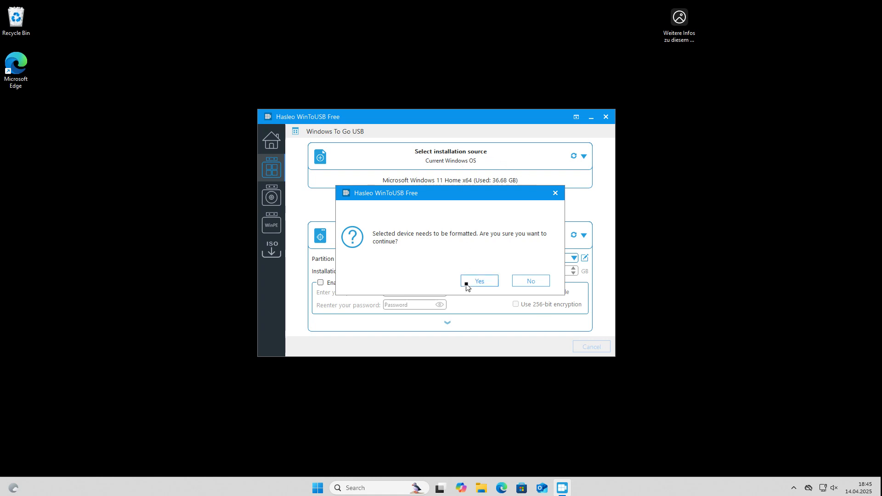
left_click(477, 281)
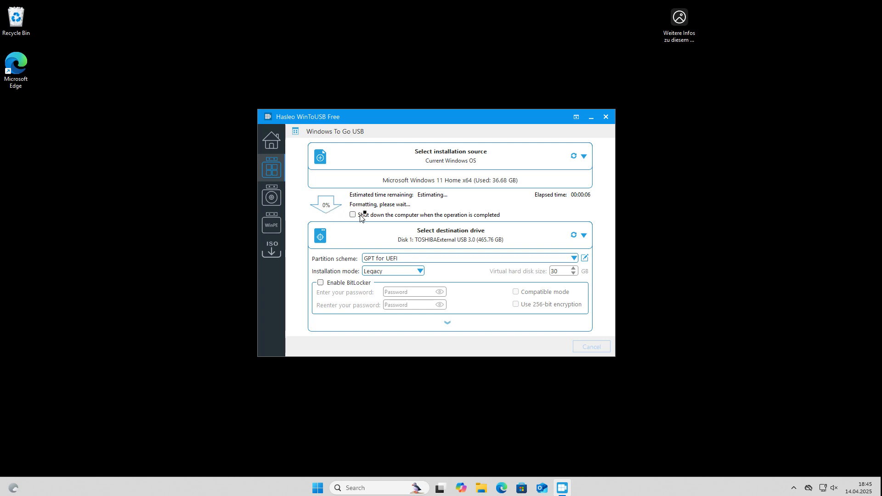
mouse_move(499, 187)
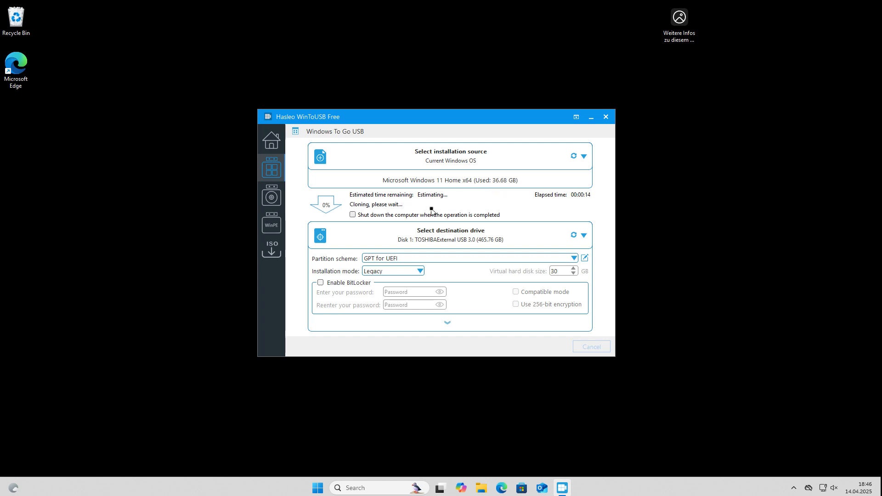
mouse_move(429, 210)
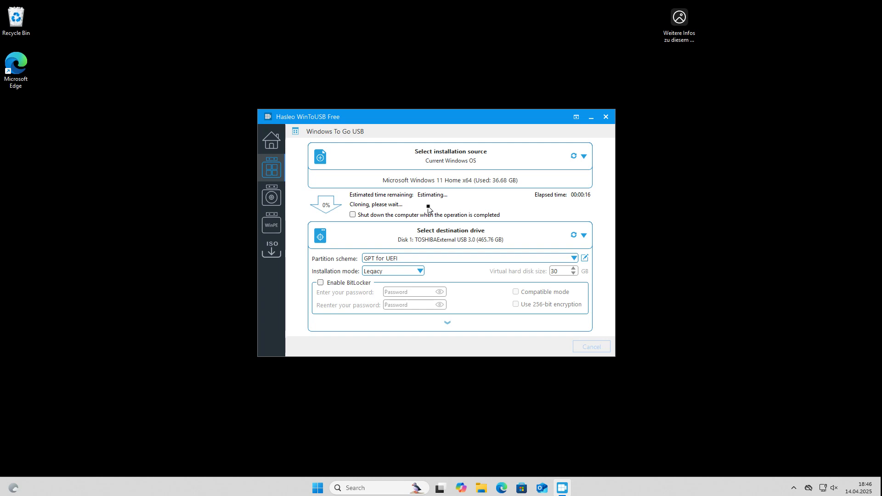
mouse_move(217, 101)
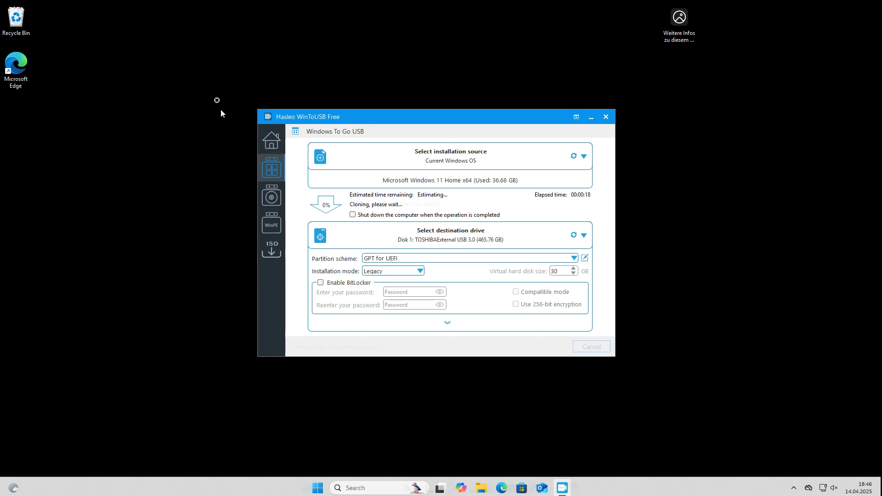